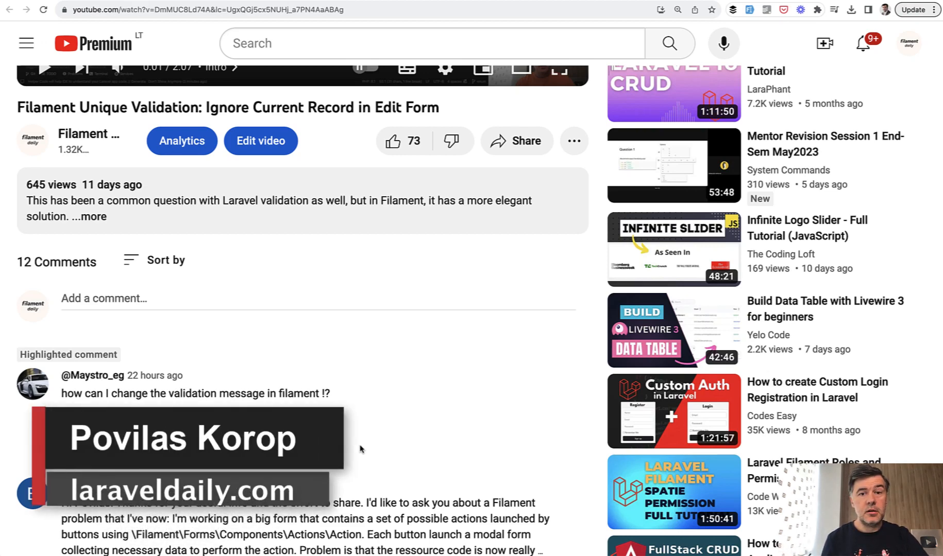
Submit a task named abc with filler description, getting 'The name has already been taken.'
{"action": "scroll", "scroll_direction": "down", "scroll_amount": 3}
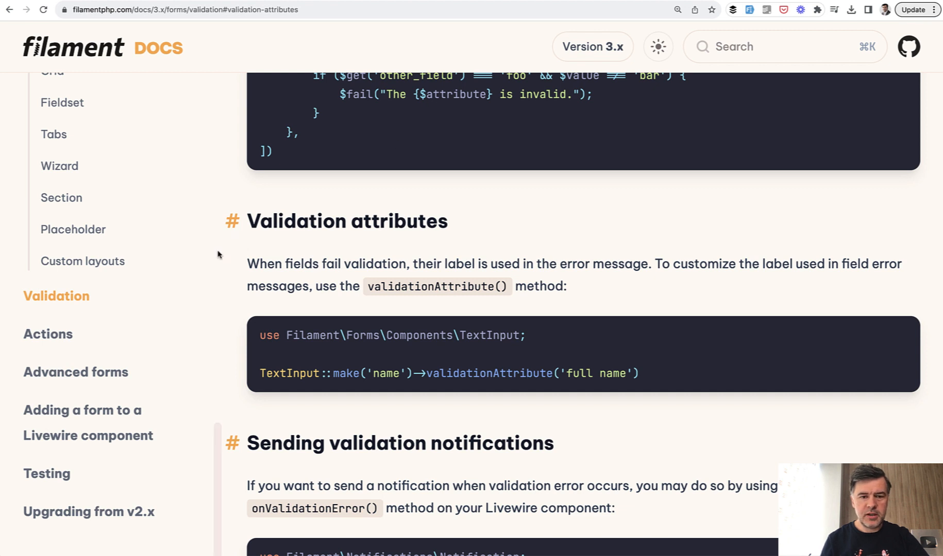
{"action": "mouse_move", "coordinate": [558, 219]}
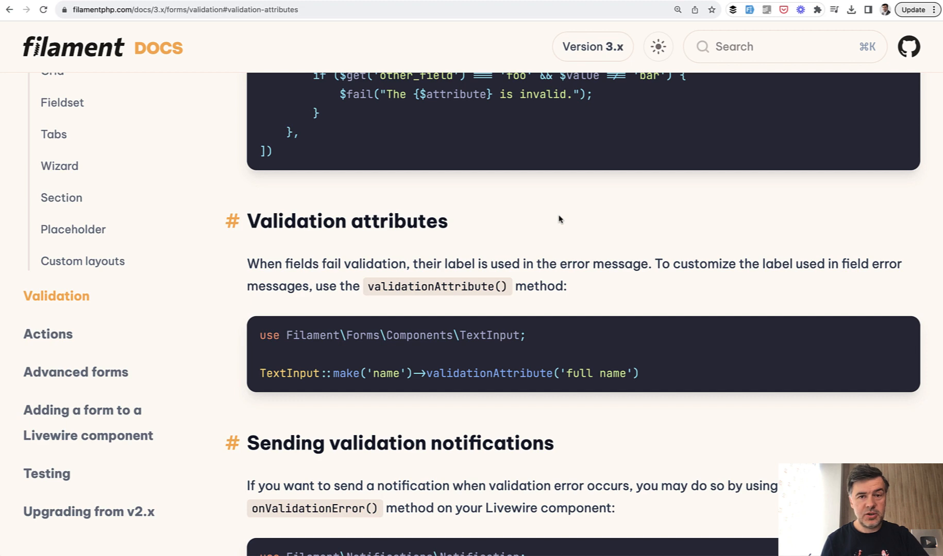
{"action": "scroll", "scroll_direction": "down", "scroll_amount": 3}
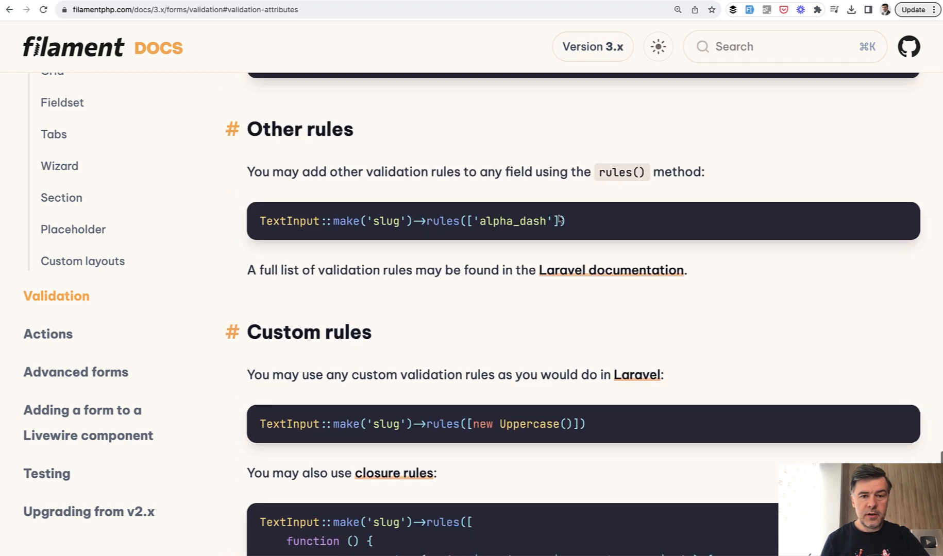
{"action": "scroll", "scroll_direction": "down", "scroll_amount": 3}
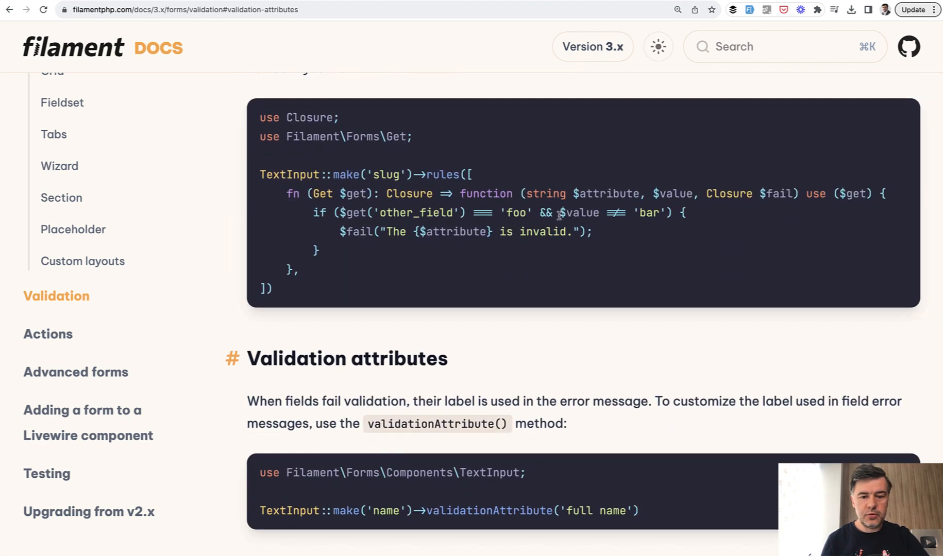
{"action": "scroll", "scroll_direction": "down", "scroll_amount": 3}
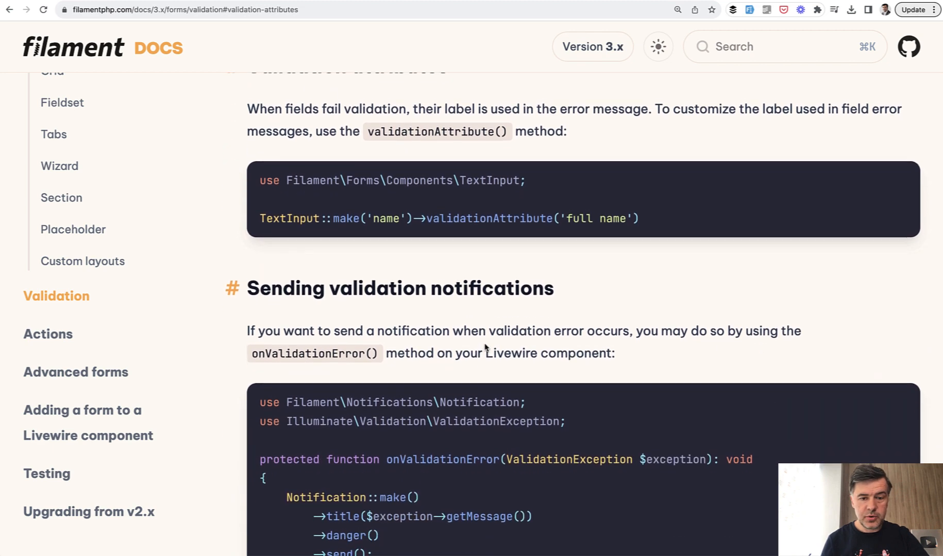
{"action": "scroll", "scroll_direction": "down", "scroll_amount": 3}
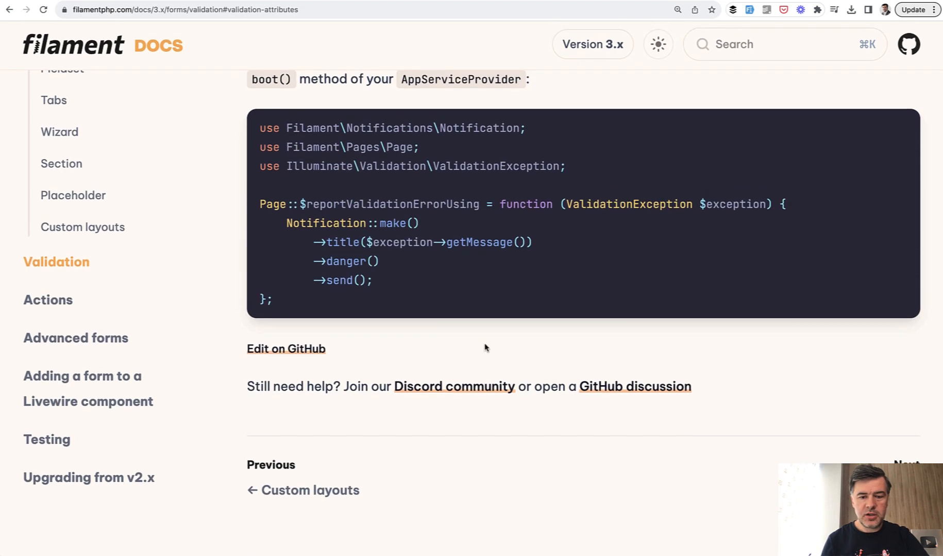
{"action": "scroll", "scroll_direction": "up", "scroll_amount": 3}
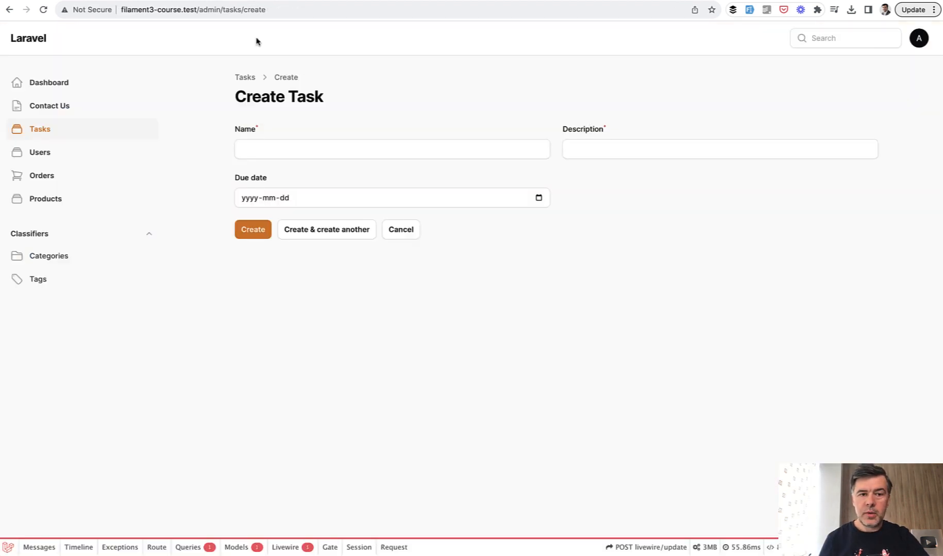
{"action": "type", "text": "abc"}
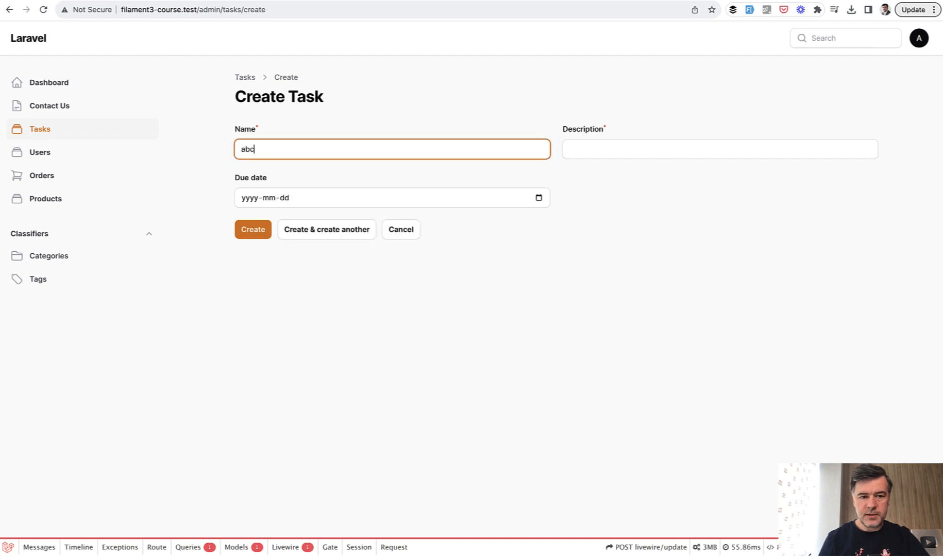
{"action": "type", "text": "s;ldfds;flk"}
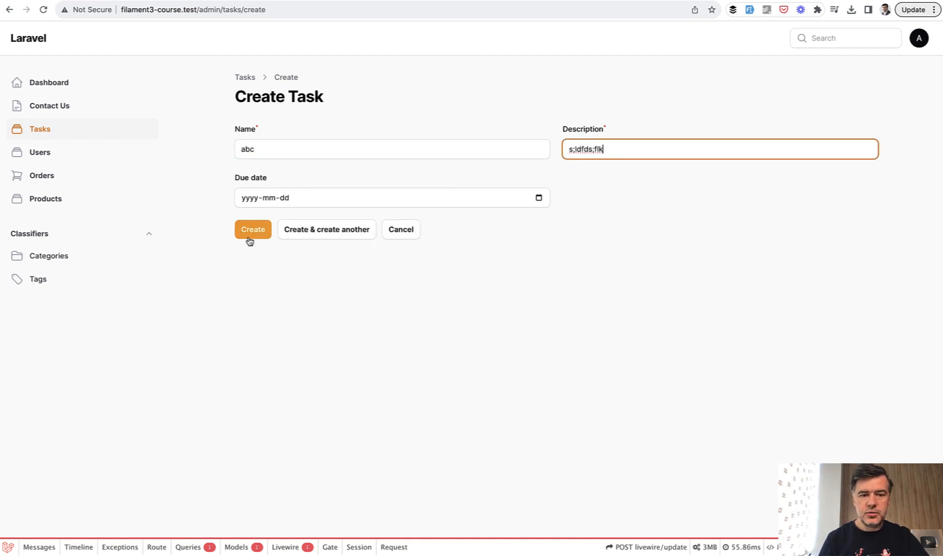
{"action": "left_click", "coordinate": [252, 229]}
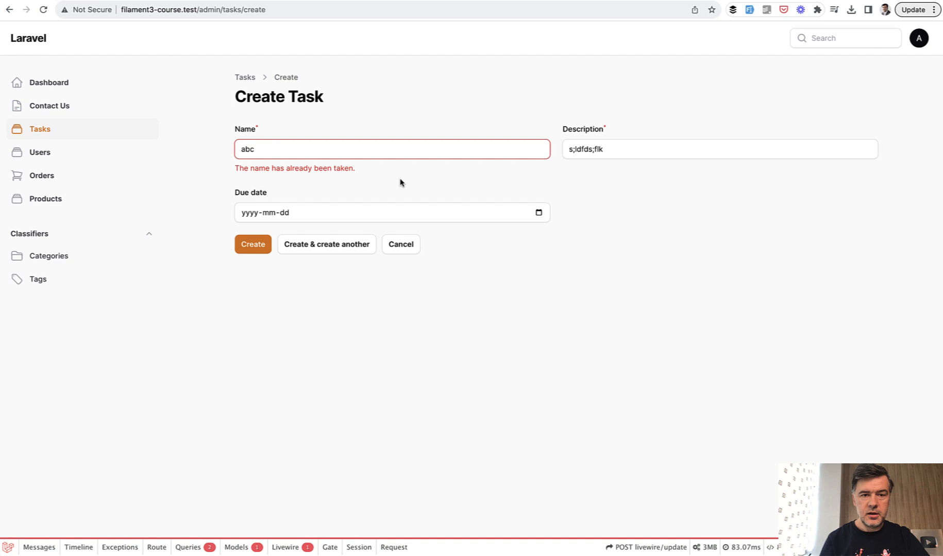
{"action": "mouse_move", "coordinate": [310, 364]}
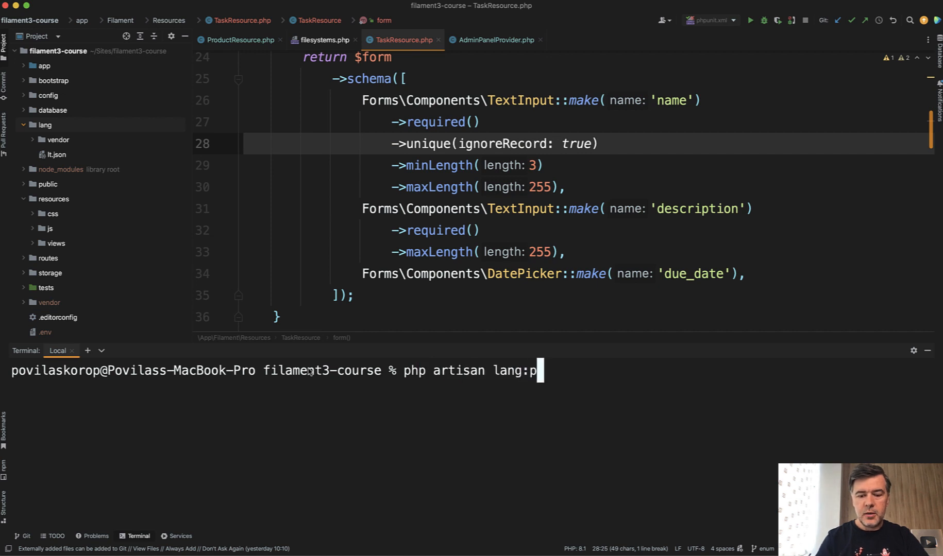
Run php artisan lang:publish in the terminal to generate the lang/en folder
{"action": "type", "text": "ublish"}
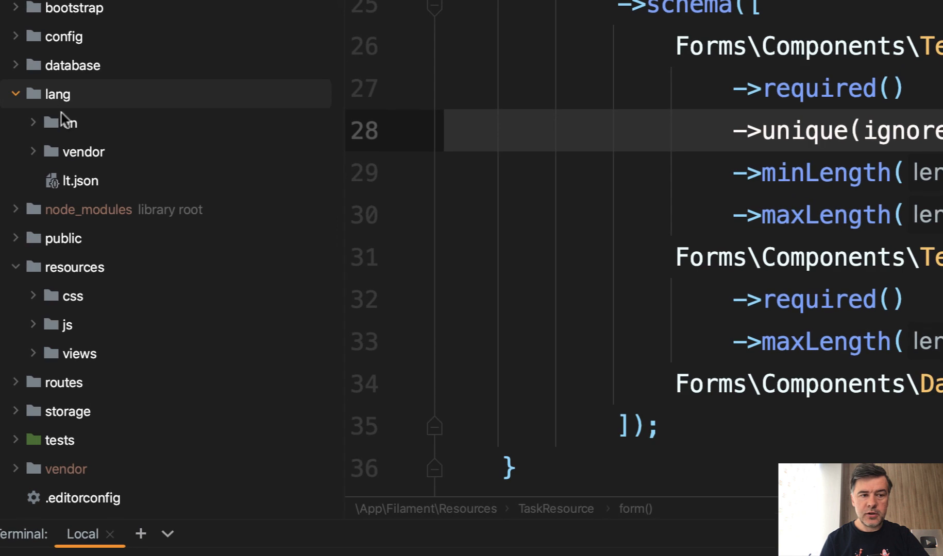
In lang/en/validation.php, reword the unique message to 'The :attribute should be unique: it has already been taken.'
{"action": "left_click", "coordinate": [57, 122]}
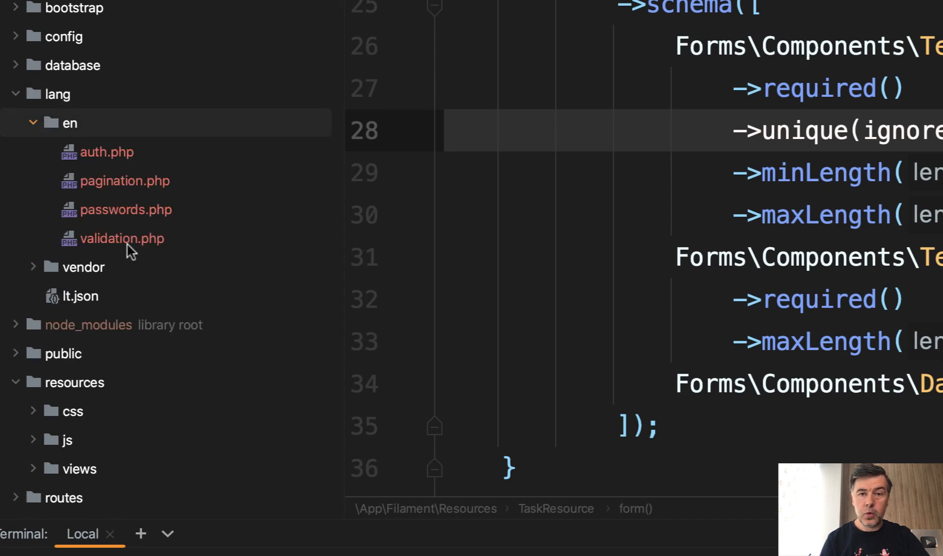
{"action": "mouse_move", "coordinate": [236, 258]}
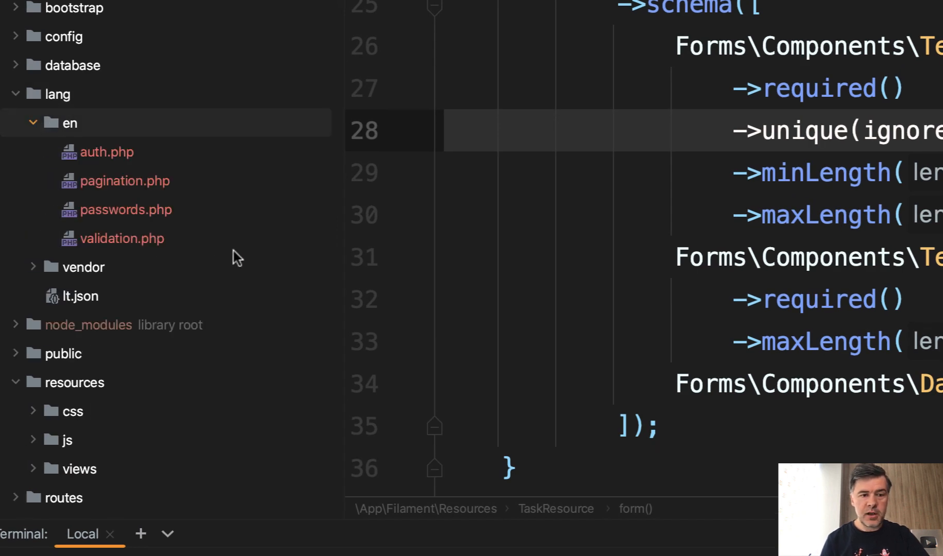
{"action": "mouse_move", "coordinate": [141, 234]}
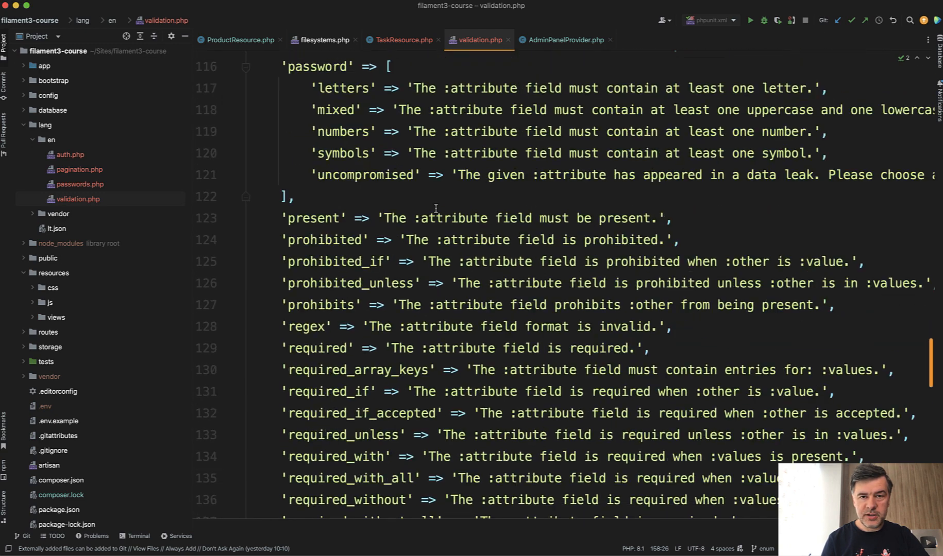
{"action": "scroll", "scroll_direction": "down", "scroll_amount": 3}
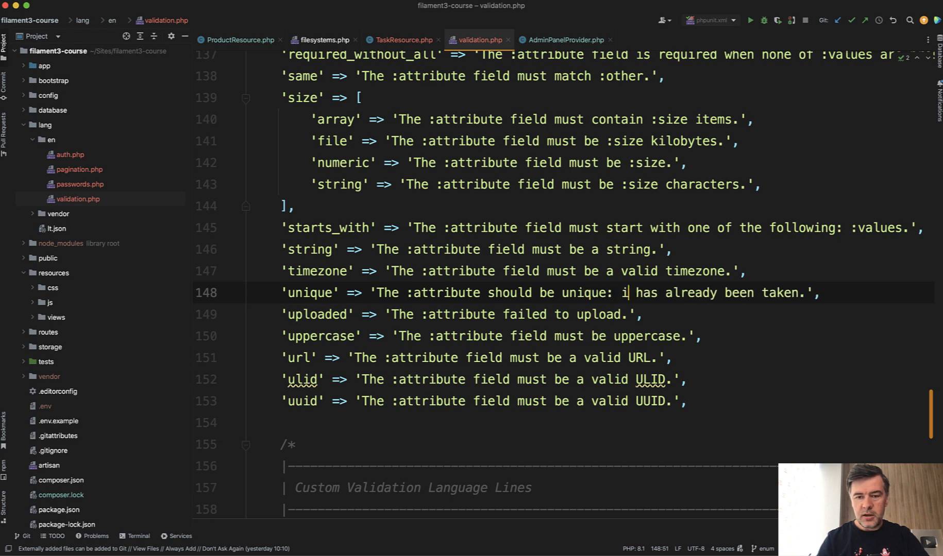
{"action": "type", "text": "t"}
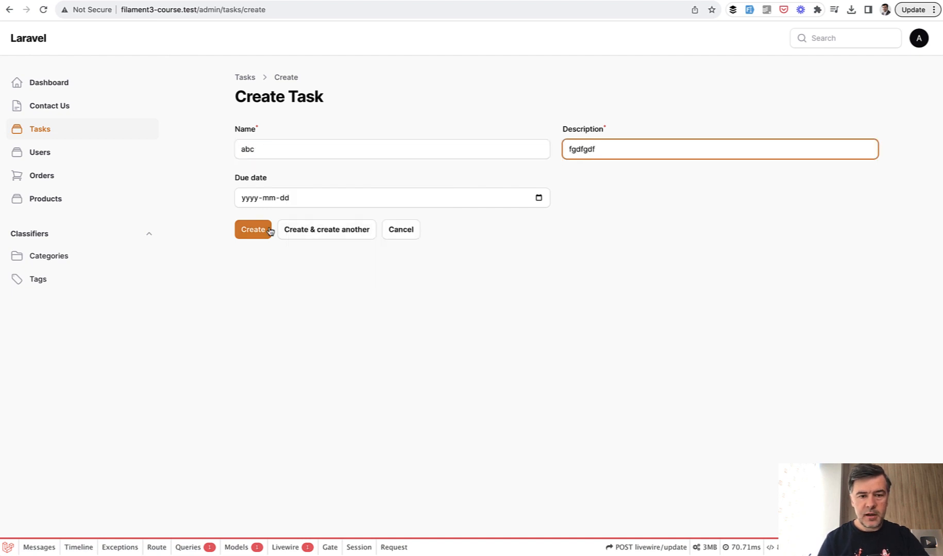
Resubmit task abc to see the reworded unique error, then return to PhpStorm
{"action": "left_click", "coordinate": [252, 229]}
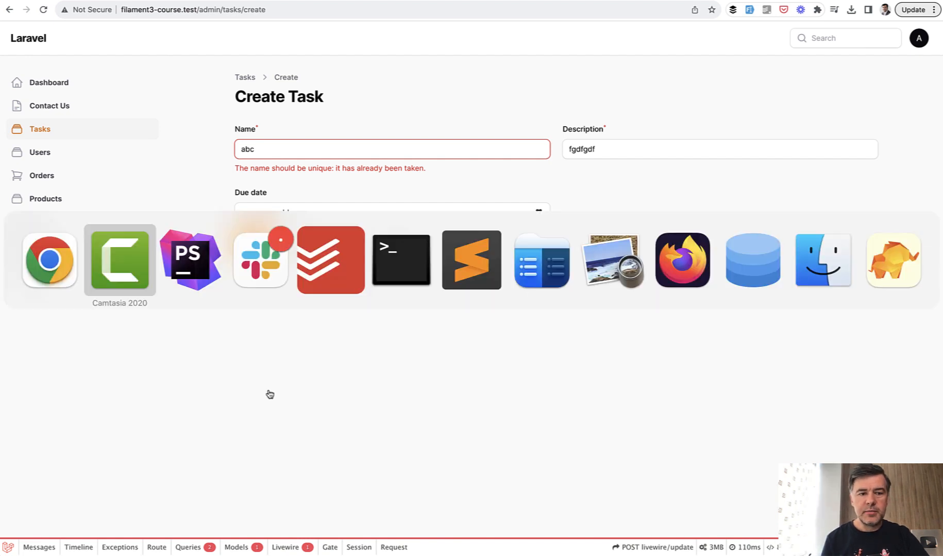
{"action": "left_click", "coordinate": [190, 260]}
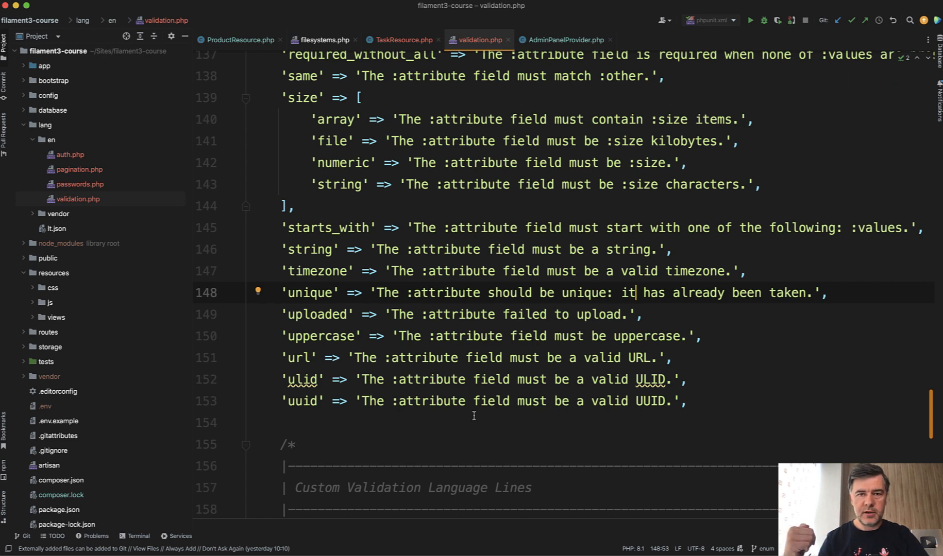
In the custom array, map the name field's unique rule to 'Name should be unique!'
{"action": "scroll", "scroll_direction": "down", "scroll_amount": 3}
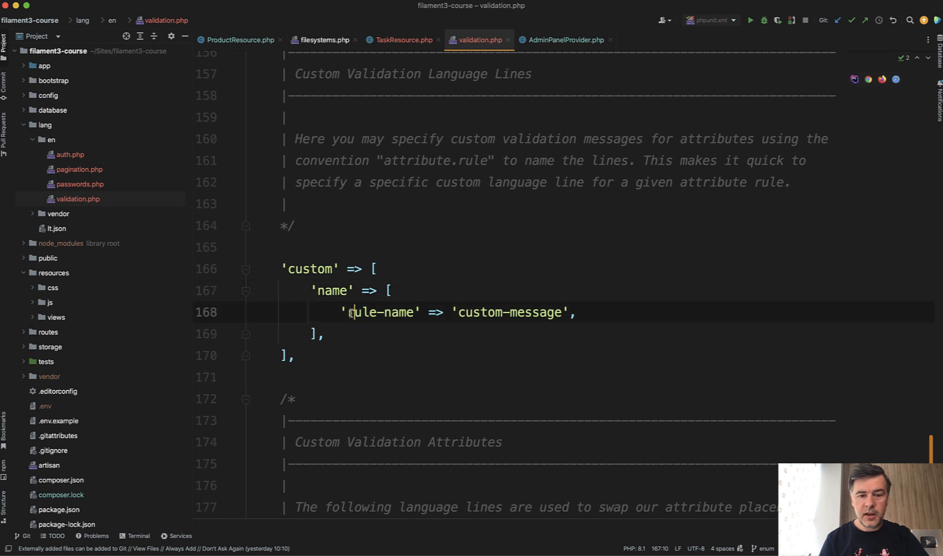
{"action": "double_click", "coordinate": [383, 312]}
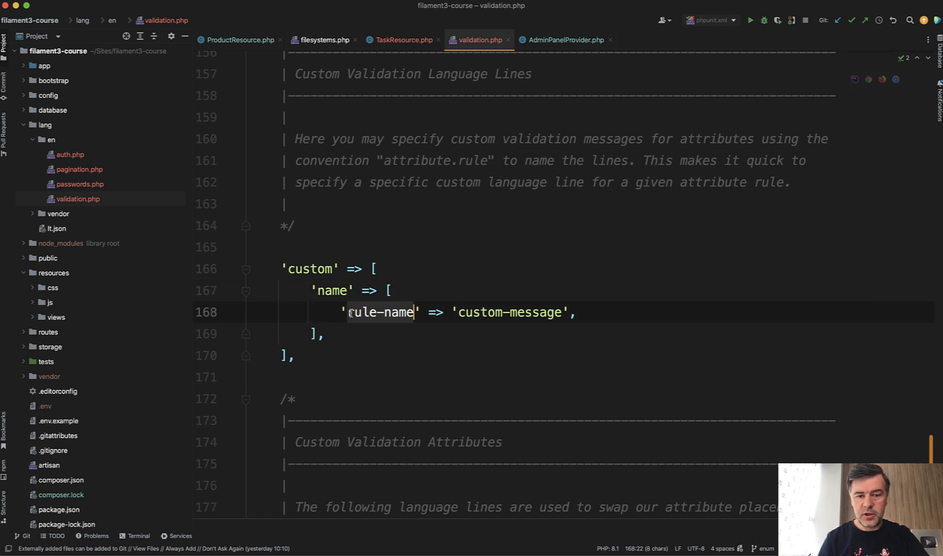
{"action": "type", "text": "unique"}
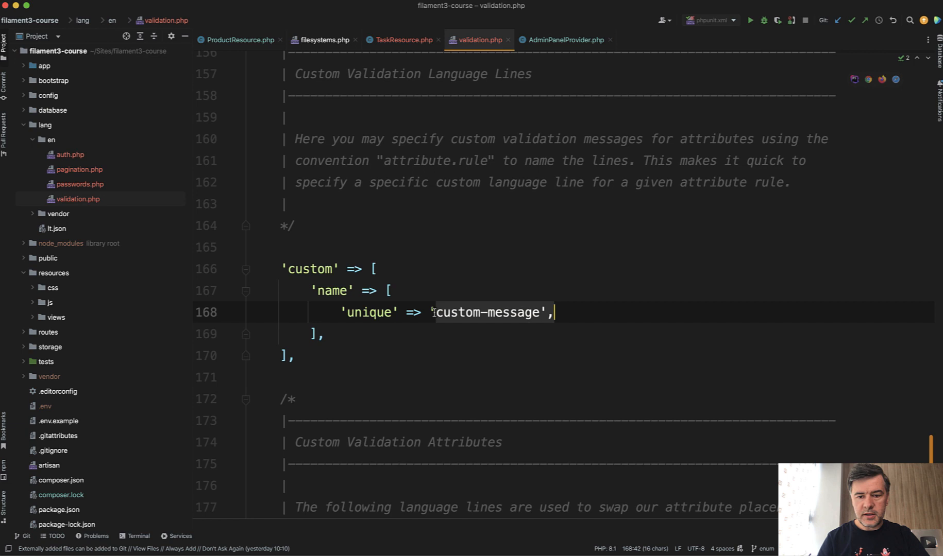
{"action": "type", "text": "Name shou"}
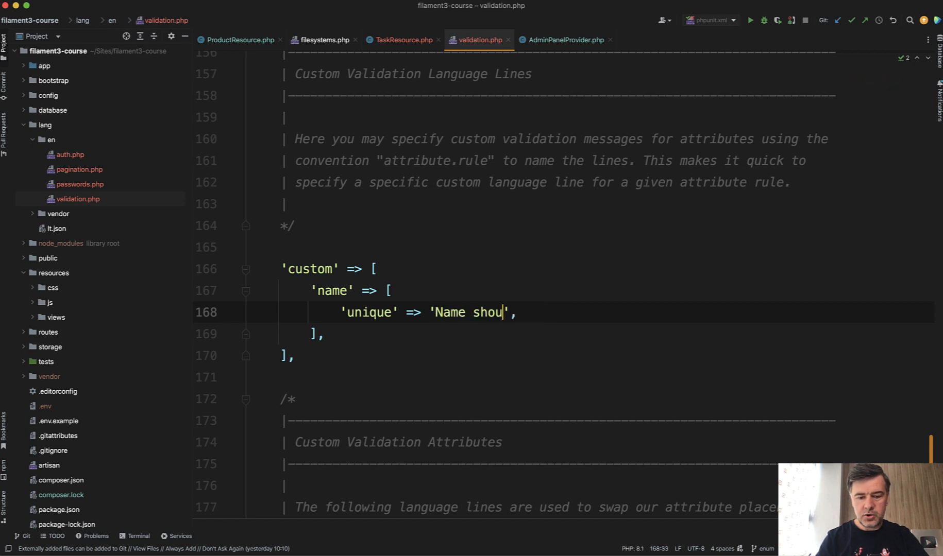
Back in Chrome, refill the task form and resubmit abc to check the message
{"action": "key", "text": "cmd+tab"}
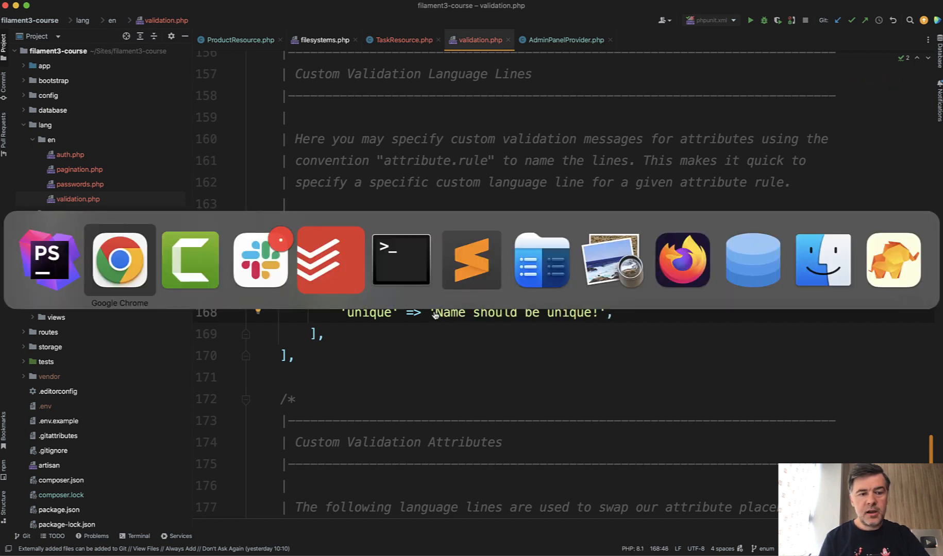
{"action": "left_click", "coordinate": [120, 259]}
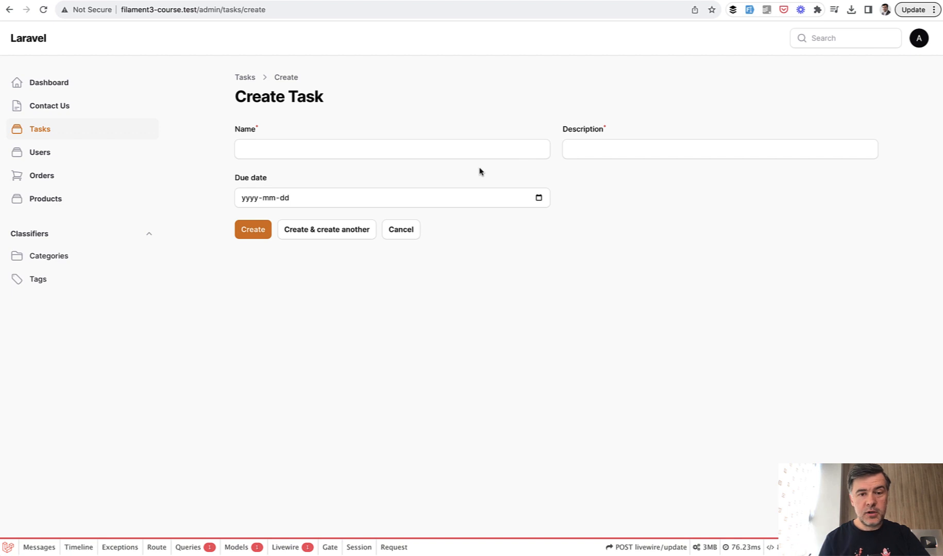
{"action": "type", "text": "sffdgfd"}
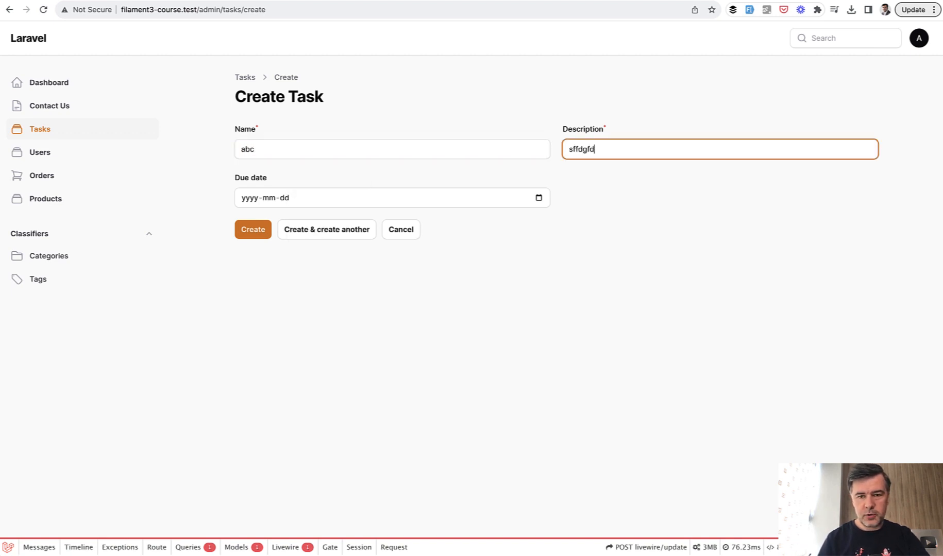
{"action": "left_click", "coordinate": [252, 229]}
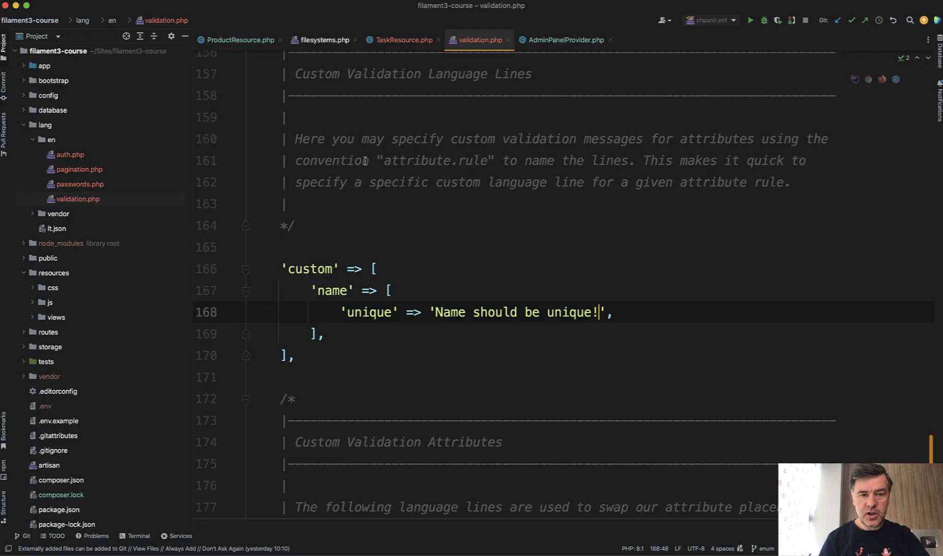
Rename the custom validation key from 'name' to 'data.name'
{"action": "scroll", "scroll_direction": "down", "scroll_amount": 3}
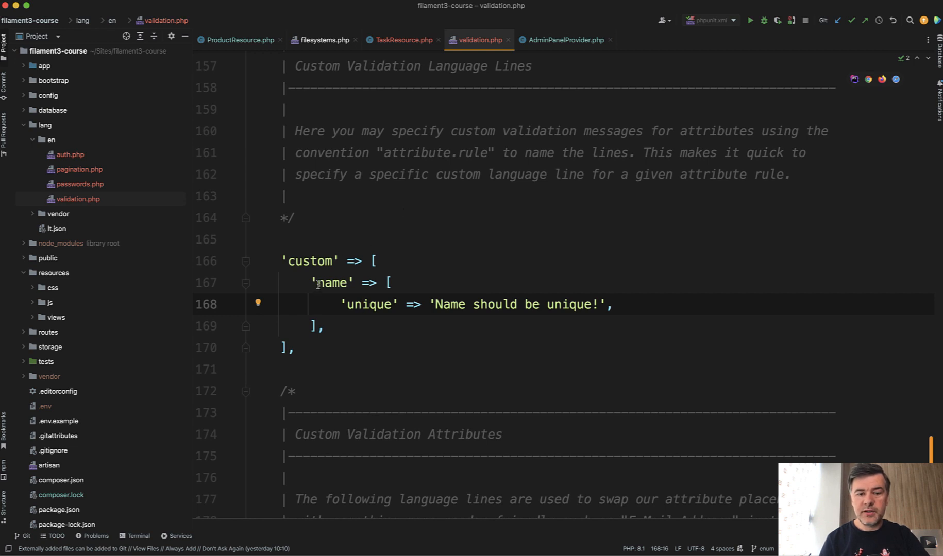
{"action": "type", "text": "data"}
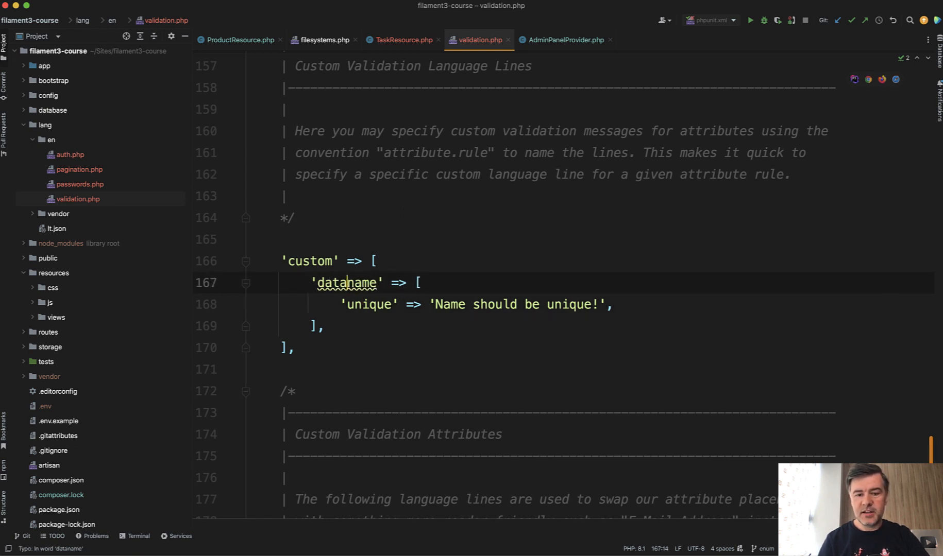
{"action": "type", "text": "."}
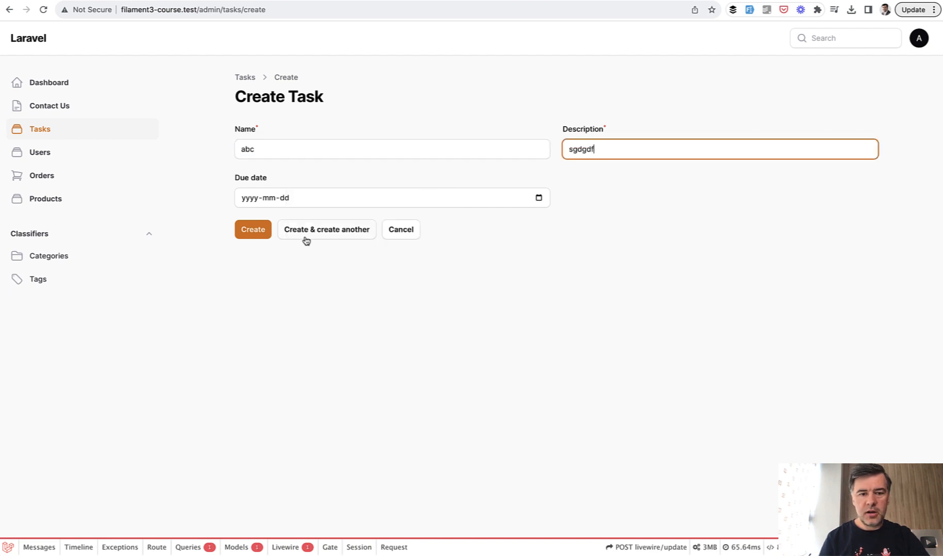
Resubmit task abc and confirm 'Name should be unique!' shows under Name
{"action": "left_click", "coordinate": [252, 230]}
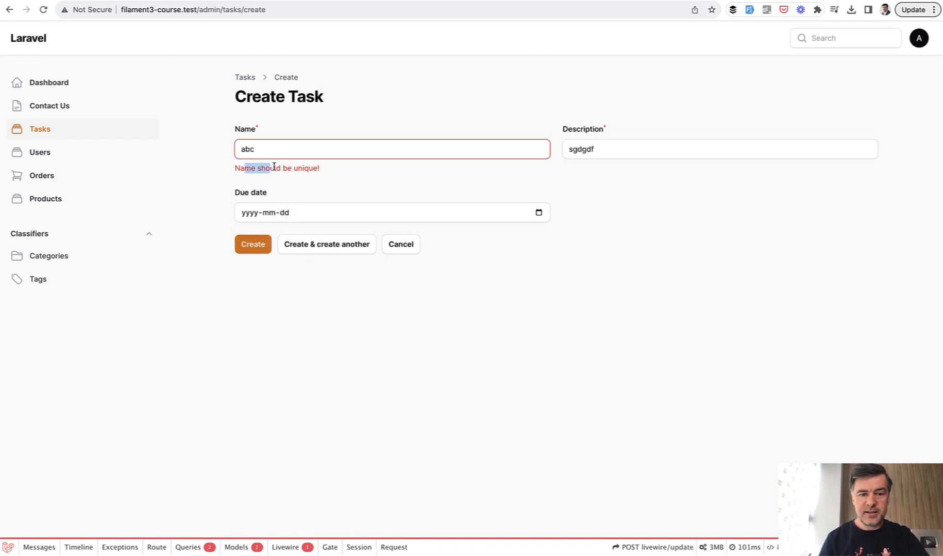